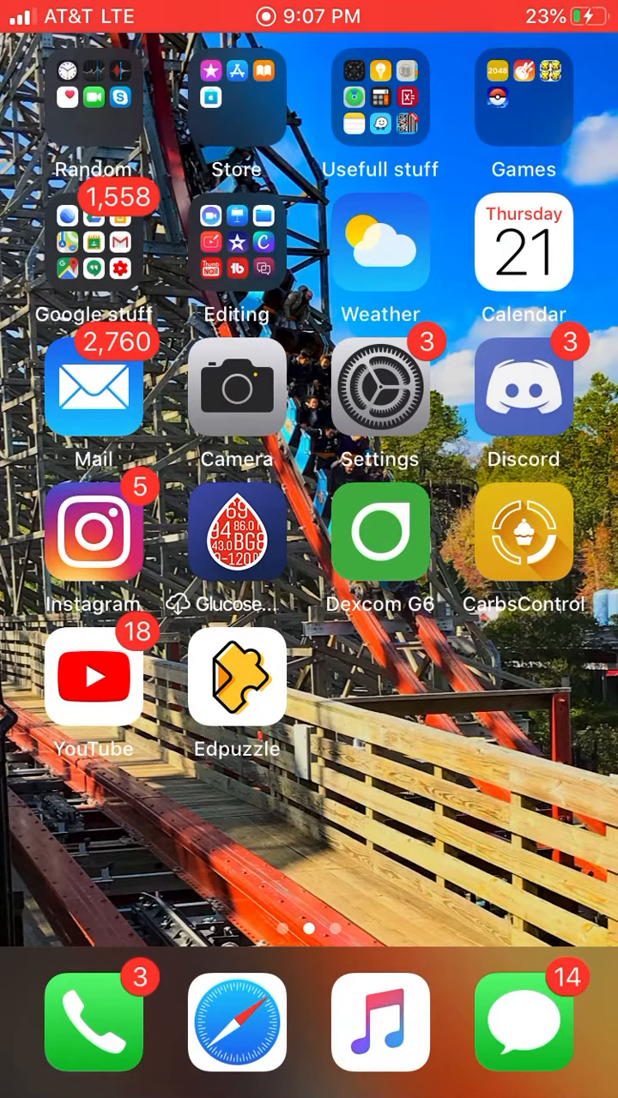
Duplicate the 14-second roller coaster video from its share sheet in Photos
click(237, 385)
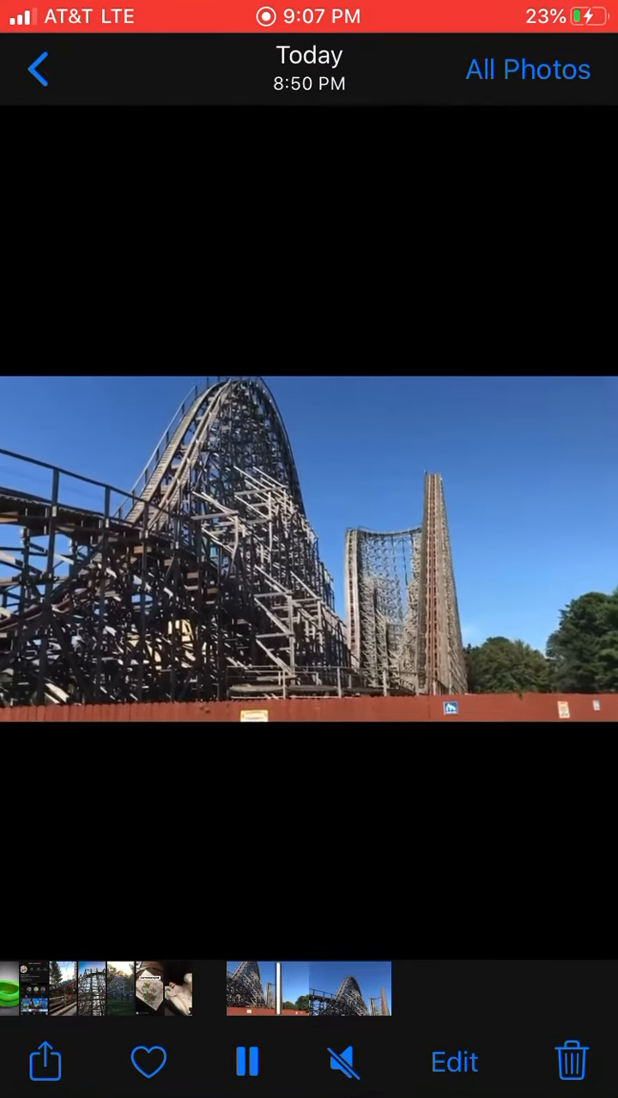
click(45, 1061)
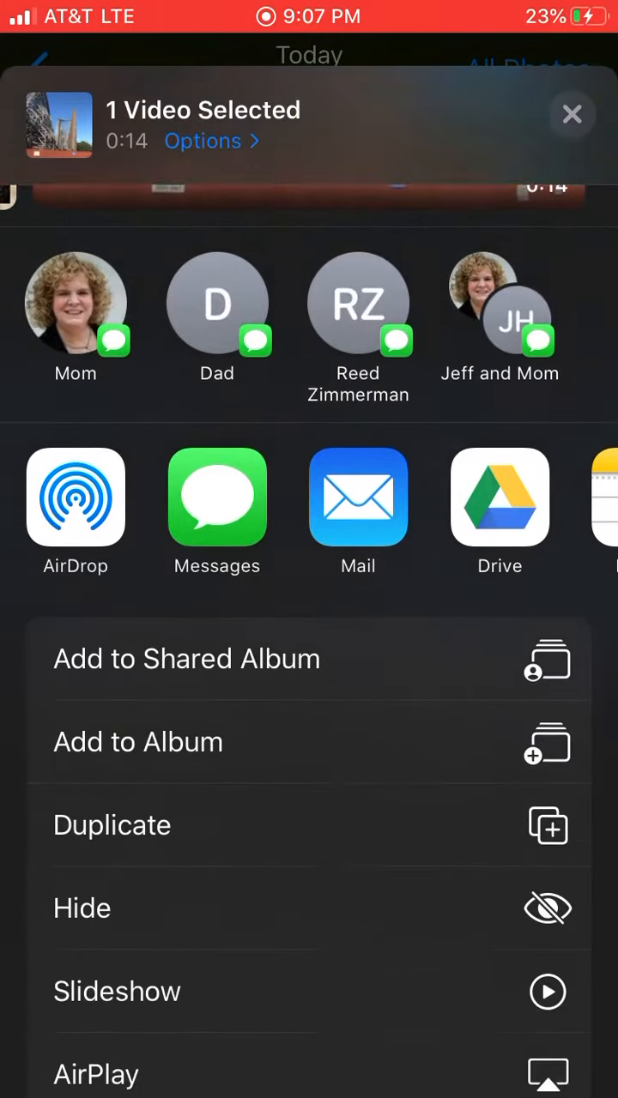
click(571, 113)
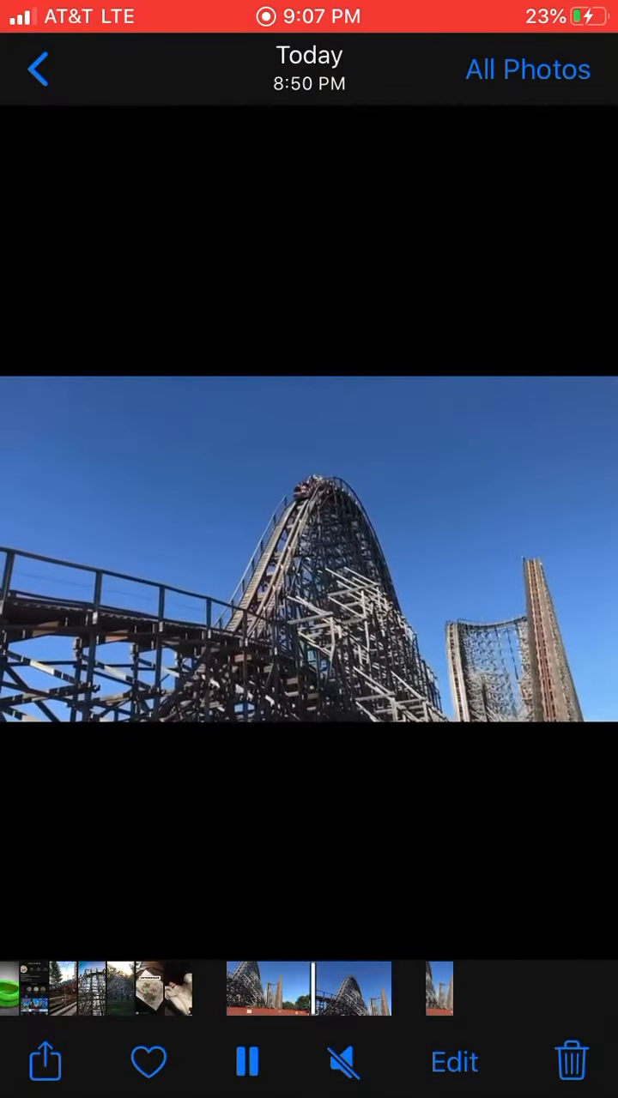
Flip the duplicated coaster video horizontally in the Photos crop editor
click(453, 1062)
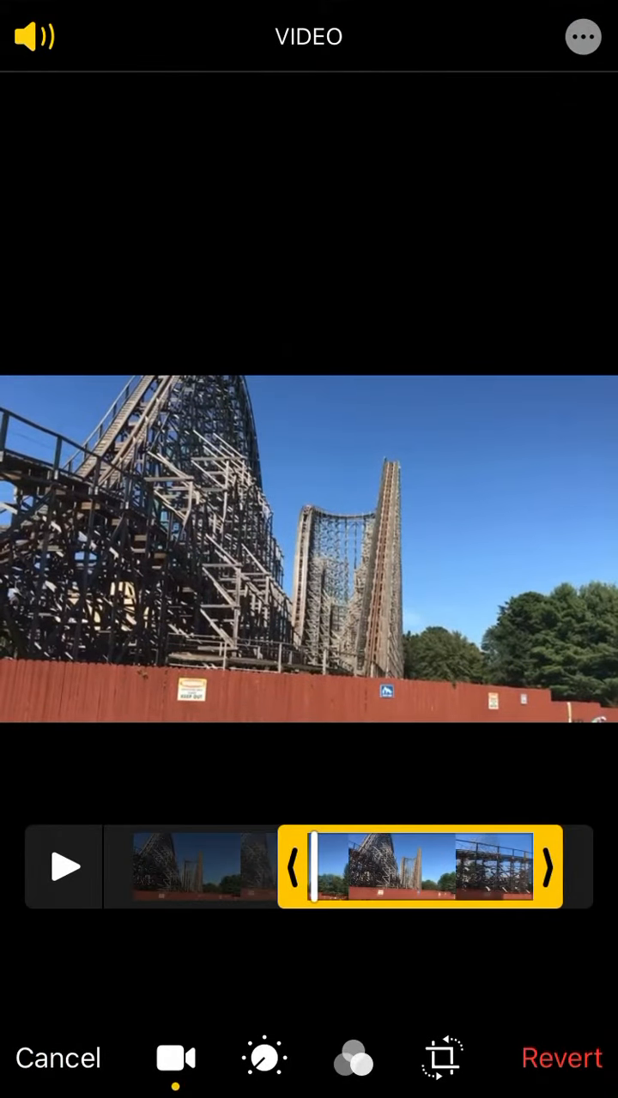
click(443, 1057)
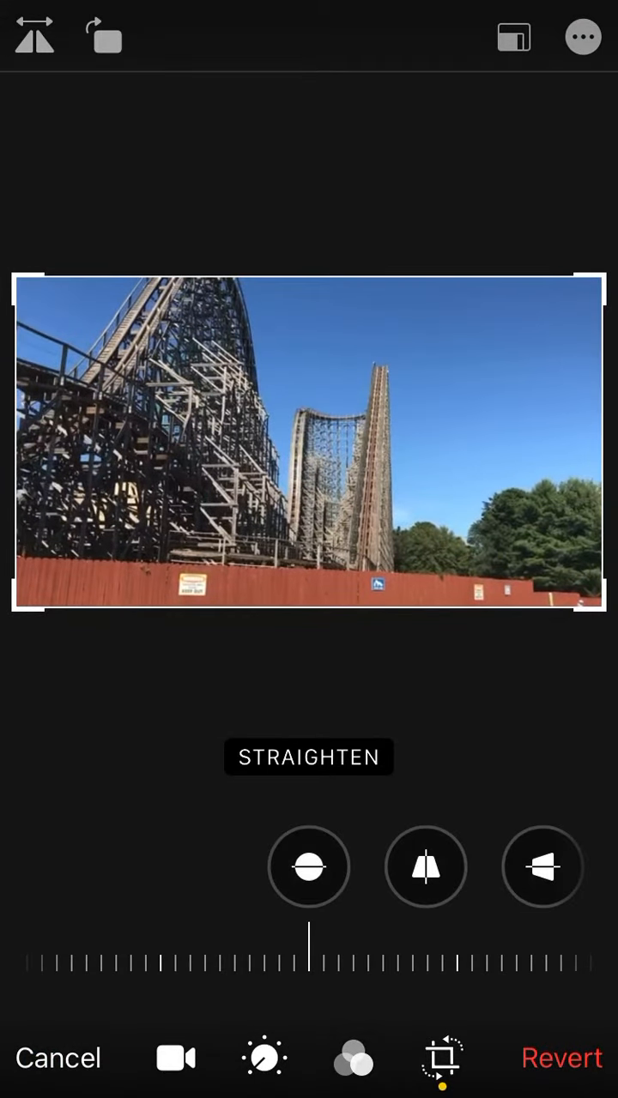
click(425, 867)
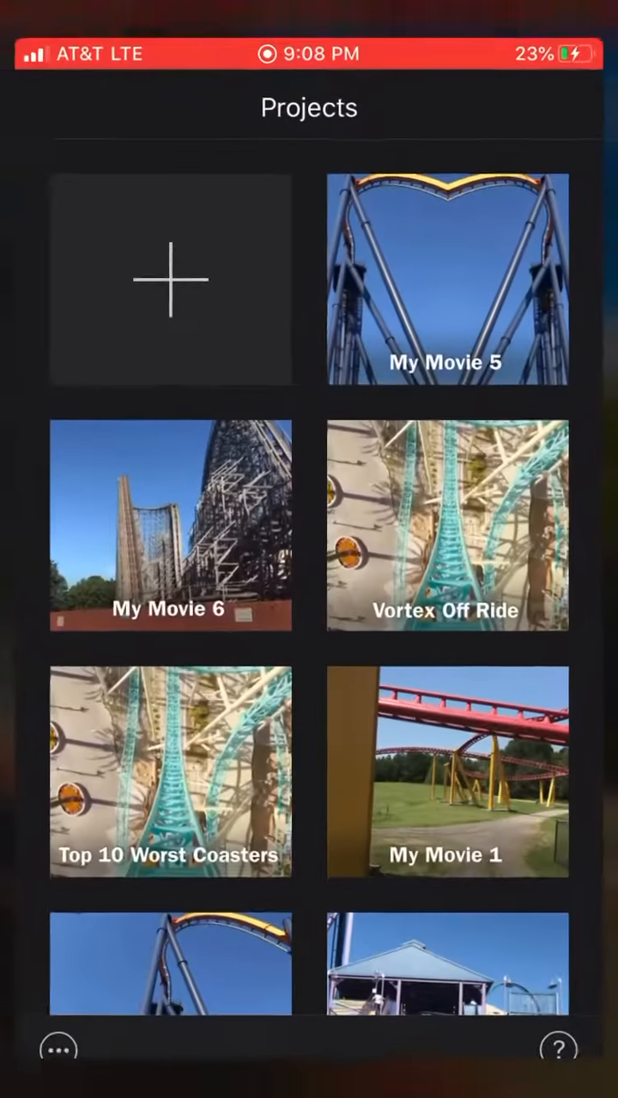
Create a new movie project (My Movie 7) with the mirrored roller coaster clip
click(172, 278)
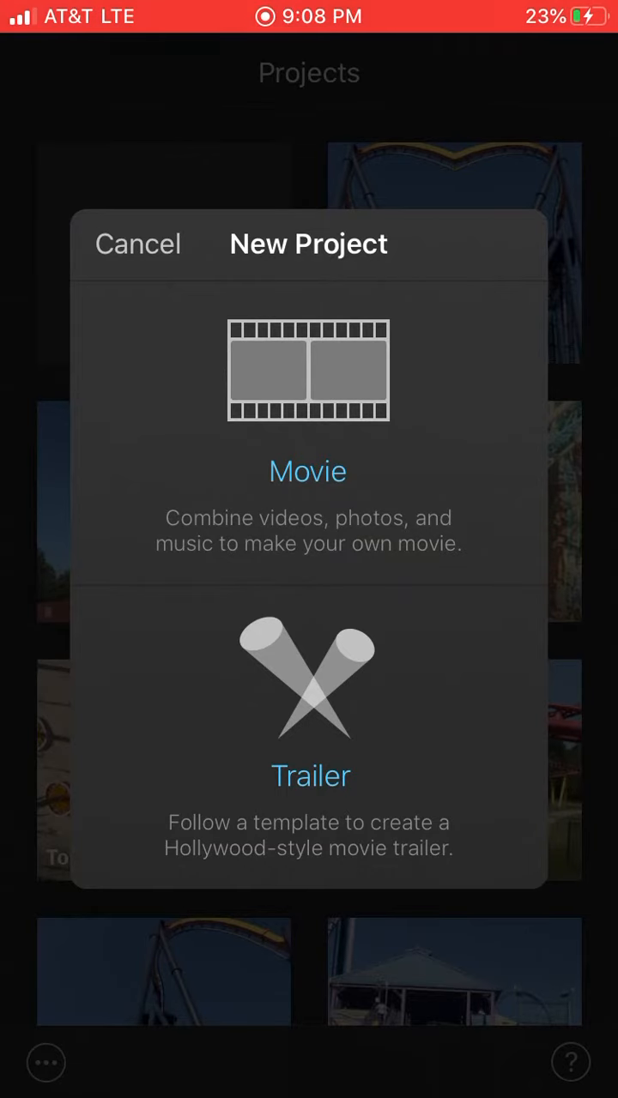
click(307, 470)
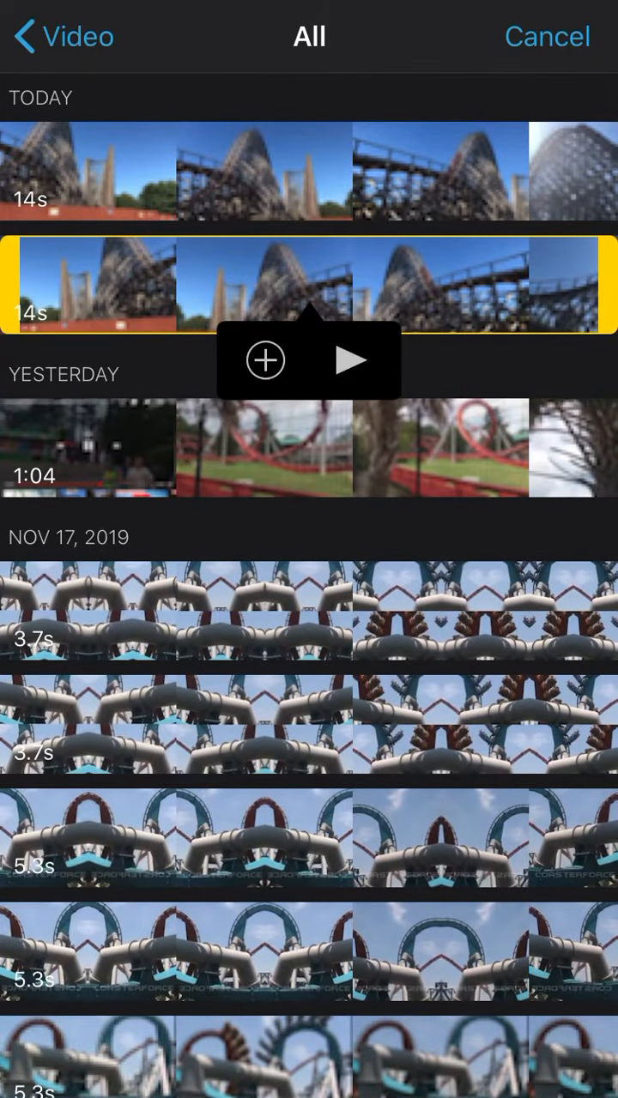
click(264, 361)
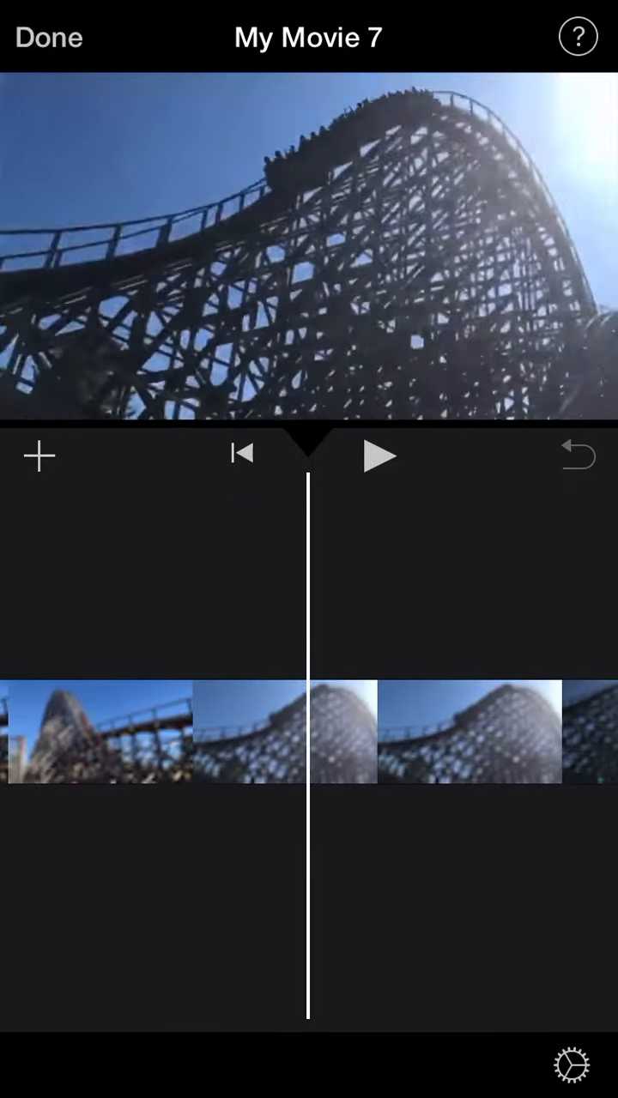
Select the original 14-second coaster clip and show its Add As overlay options
click(38, 456)
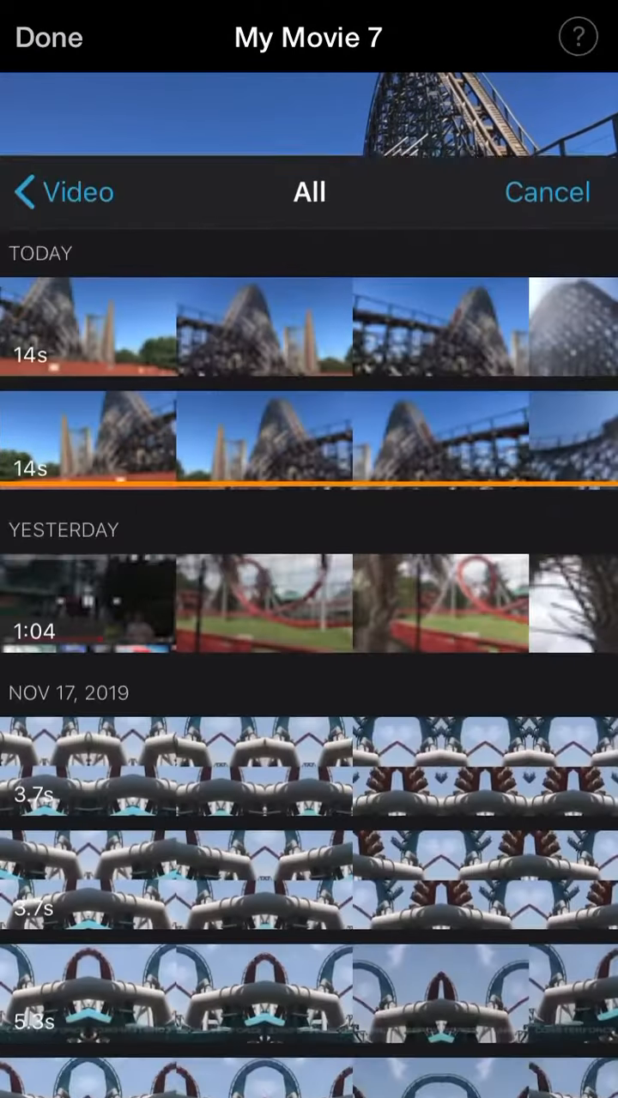
click(86, 326)
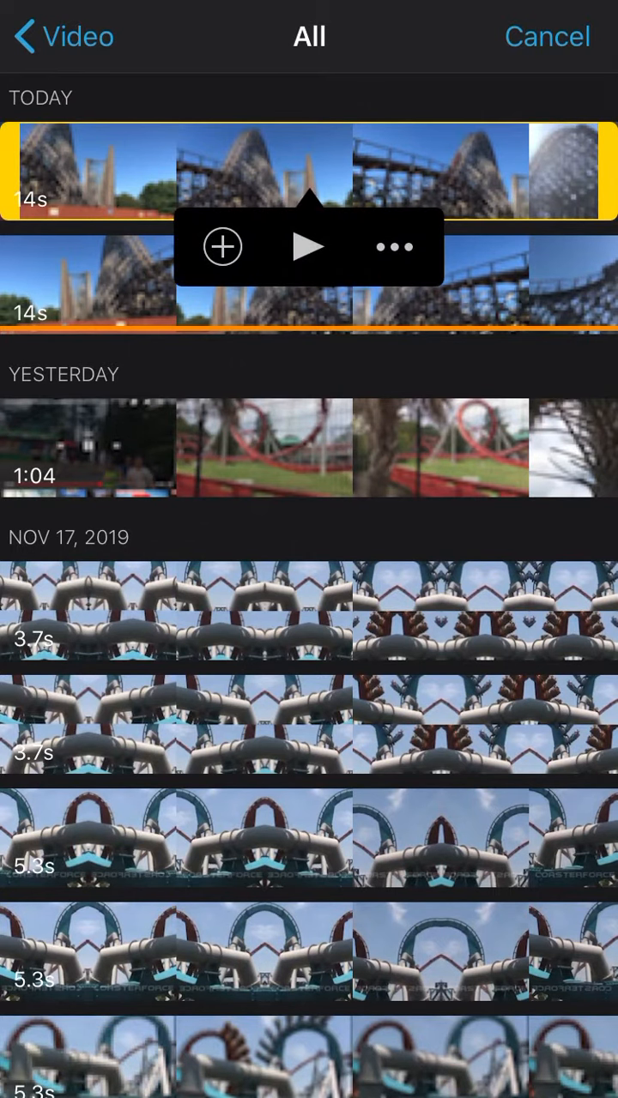
click(223, 247)
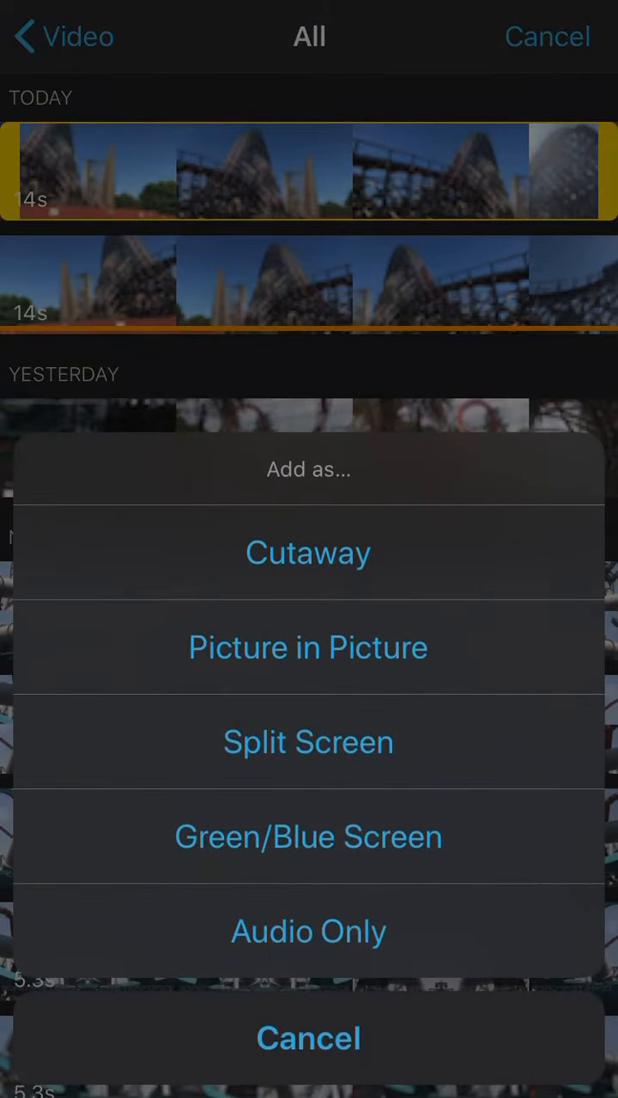